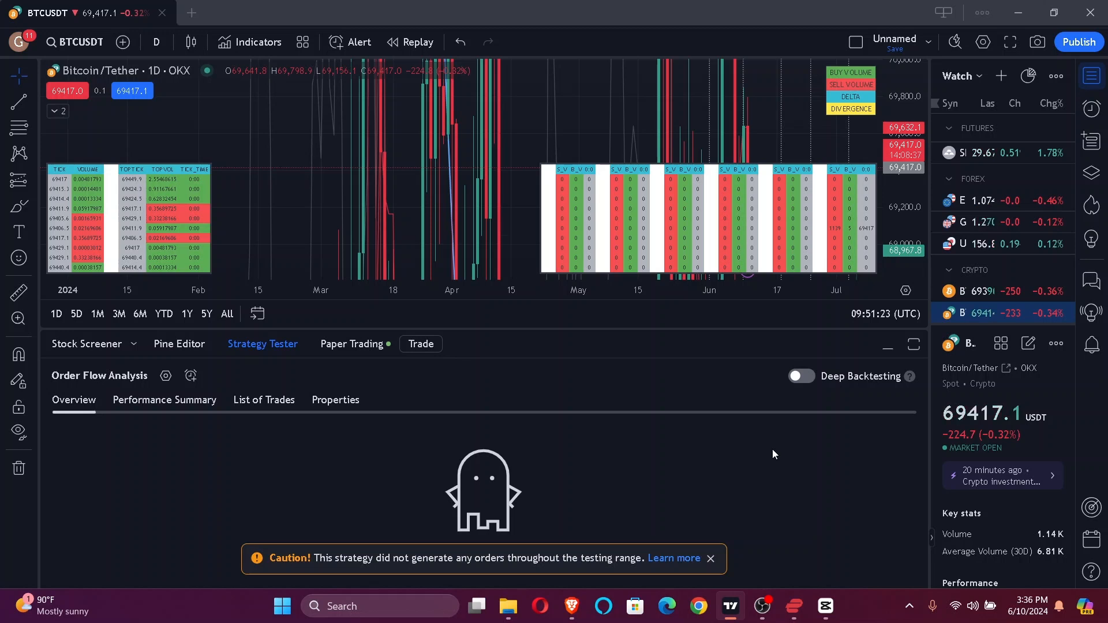
{"action": "mouse_move", "coordinate": [837, 392]}
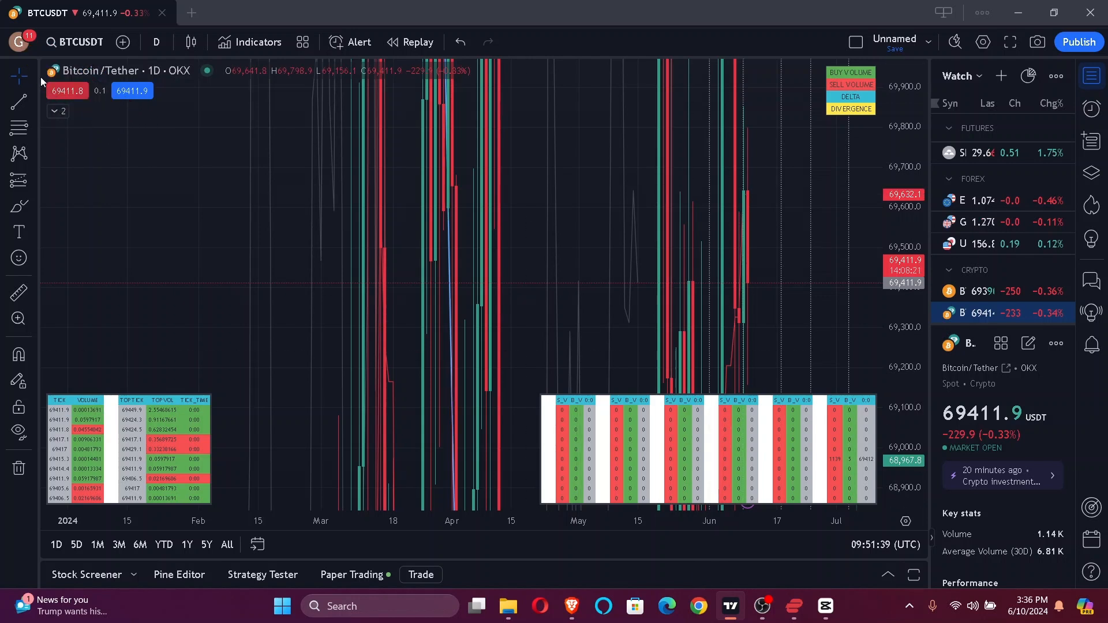
- From the account menu, reach Account & Billing and start the 30-day free trial offer
{"action": "left_click", "coordinate": [20, 41]}
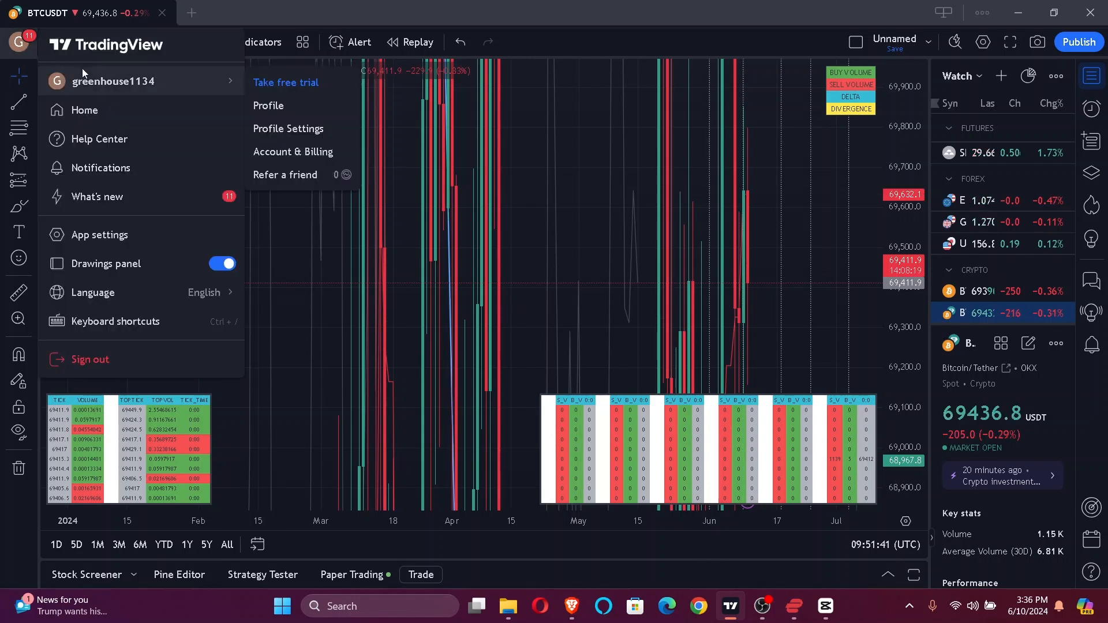
{"action": "mouse_move", "coordinate": [301, 105]}
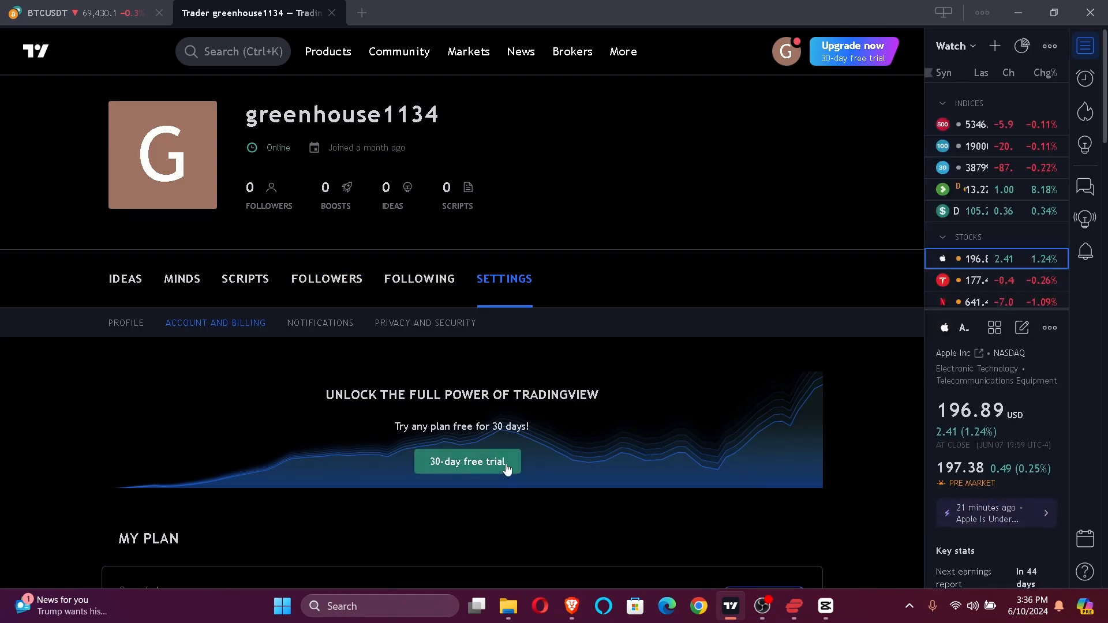
{"action": "left_click", "coordinate": [467, 462]}
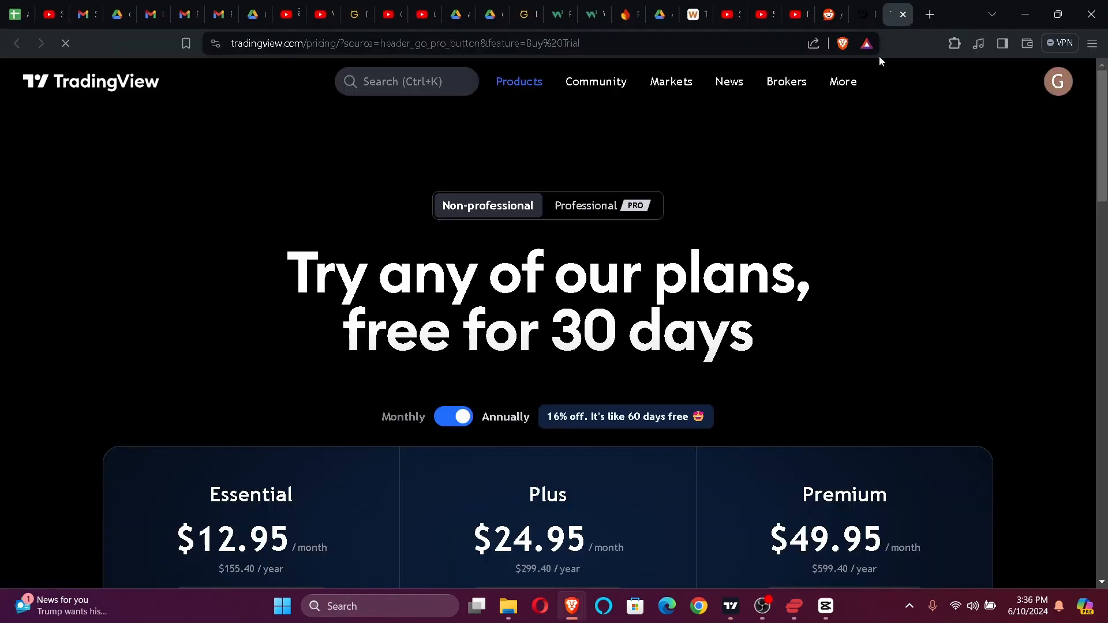
- Scroll the pricing page to compare the Essential, Plus and Premium plan features
{"action": "scroll", "scroll_direction": "down", "scroll_amount": 3}
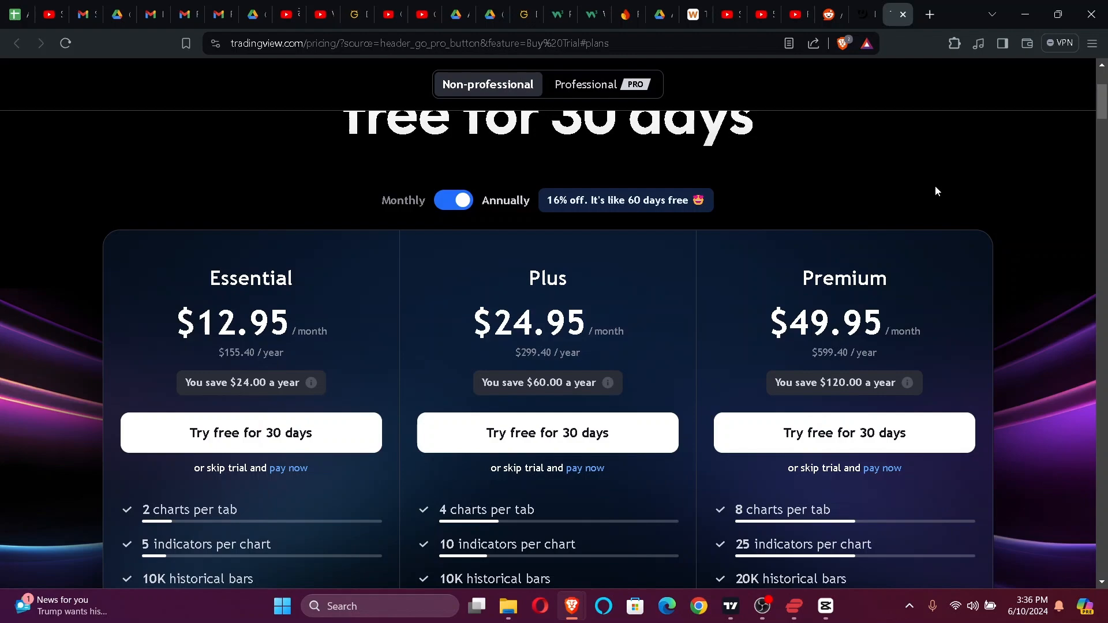
{"action": "scroll", "scroll_direction": "down", "scroll_amount": 3}
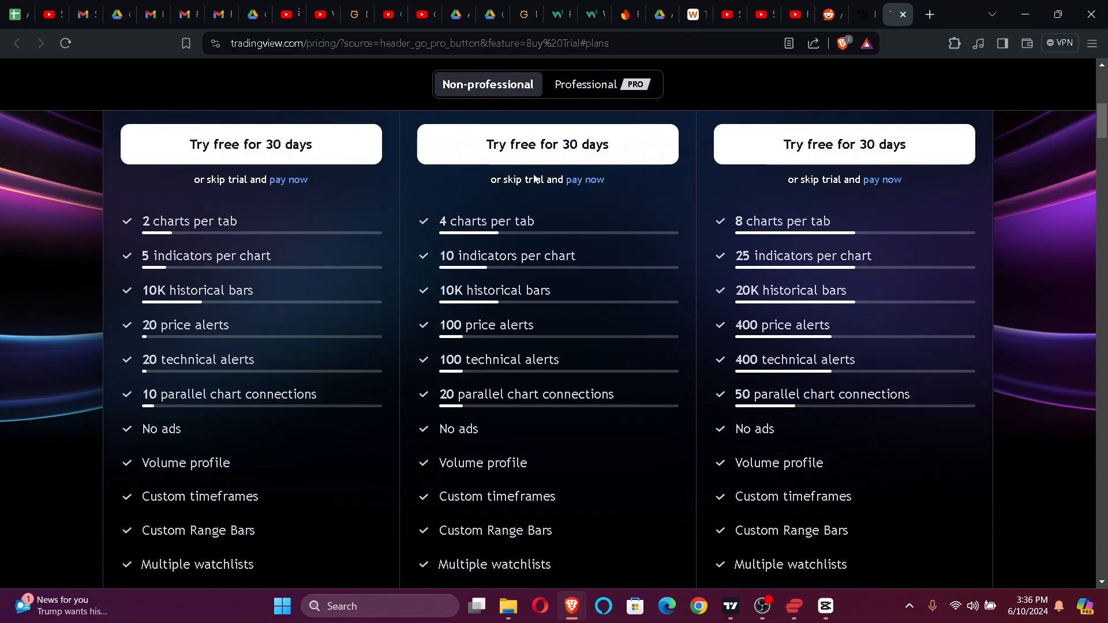
{"action": "scroll", "scroll_direction": "down", "scroll_amount": 3}
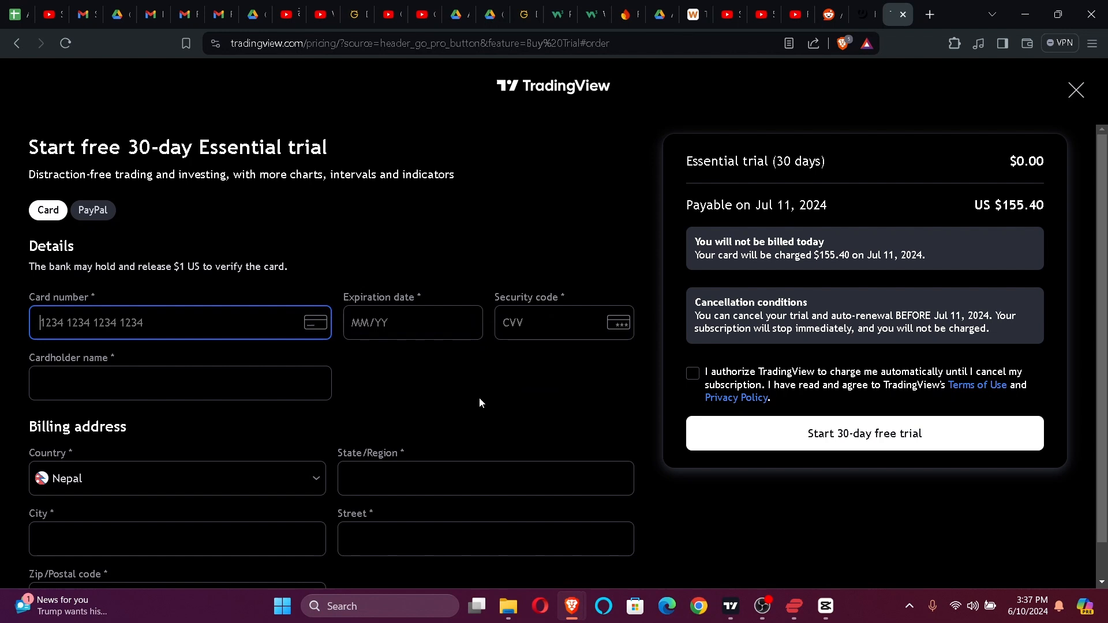
{"action": "mouse_move", "coordinate": [455, 444]}
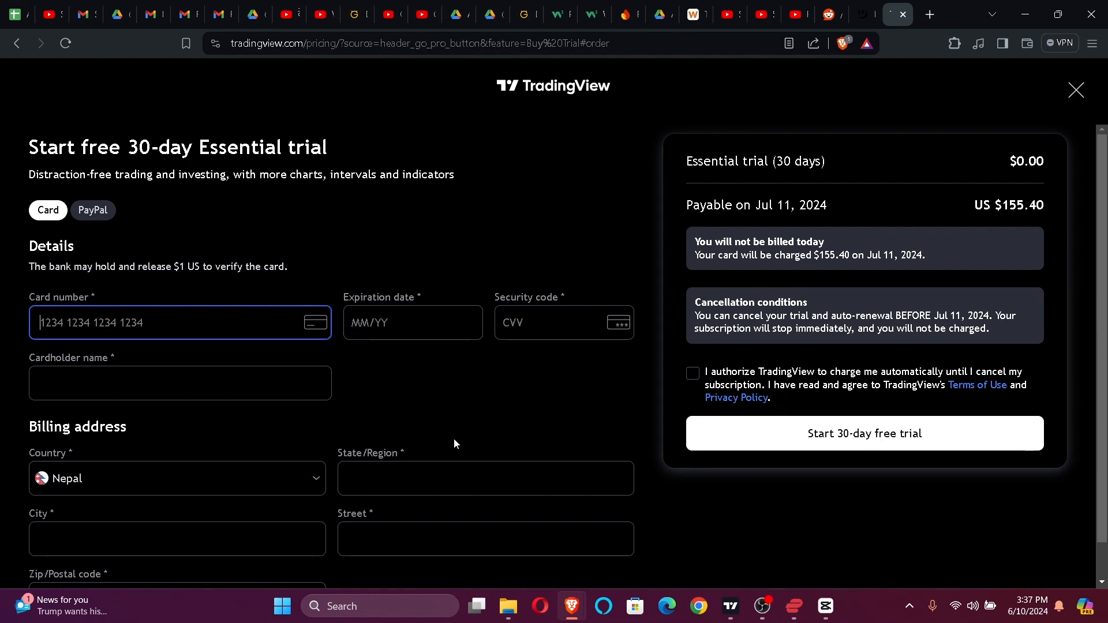
- Submit the Essential trial checkout empty so every required field is flagged red
{"action": "scroll", "scroll_direction": "down", "scroll_amount": 3}
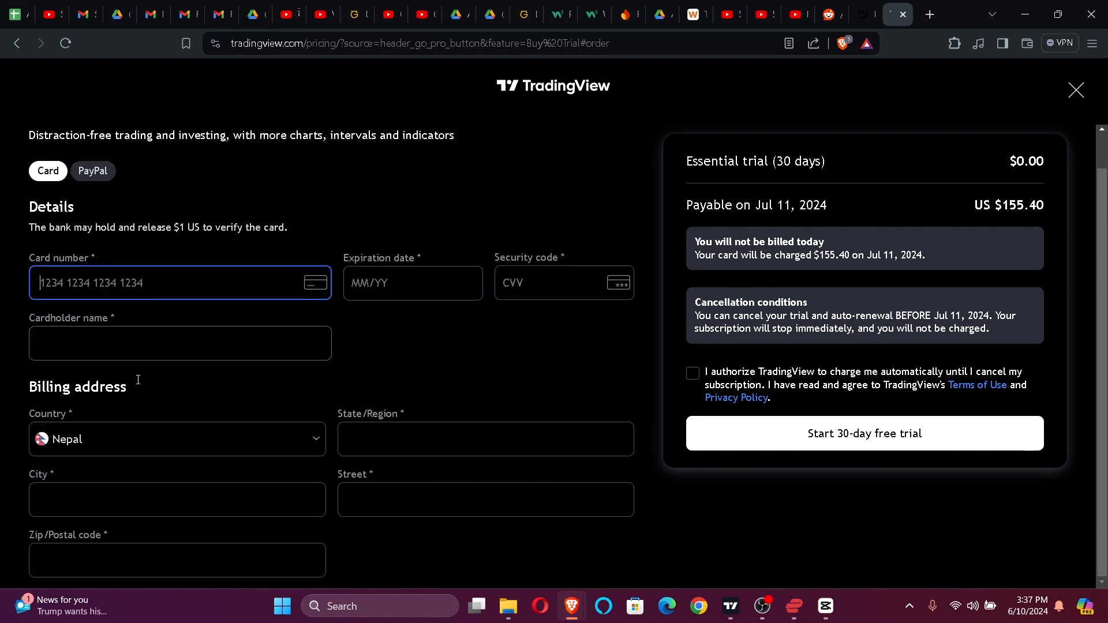
{"action": "mouse_move", "coordinate": [448, 582]}
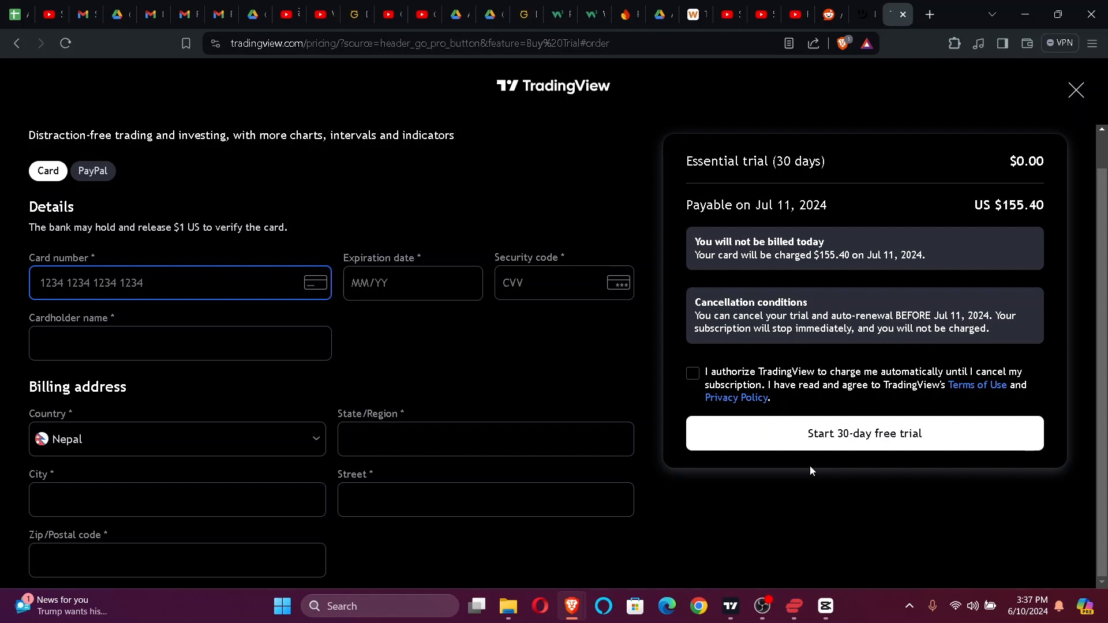
{"action": "left_click", "coordinate": [863, 433]}
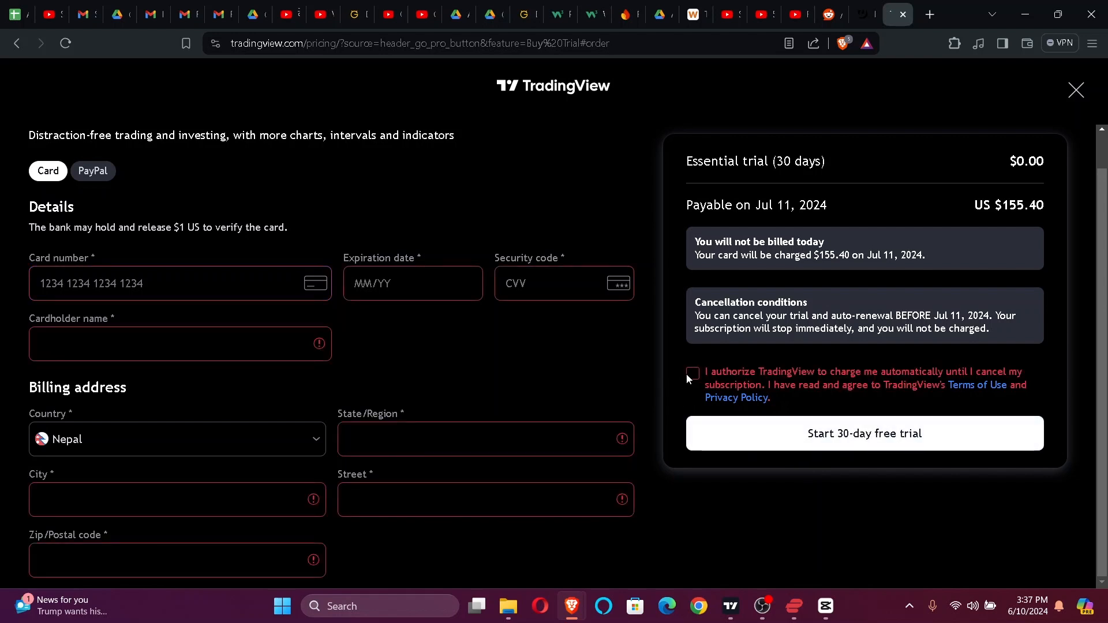
{"action": "left_click", "coordinate": [692, 373]}
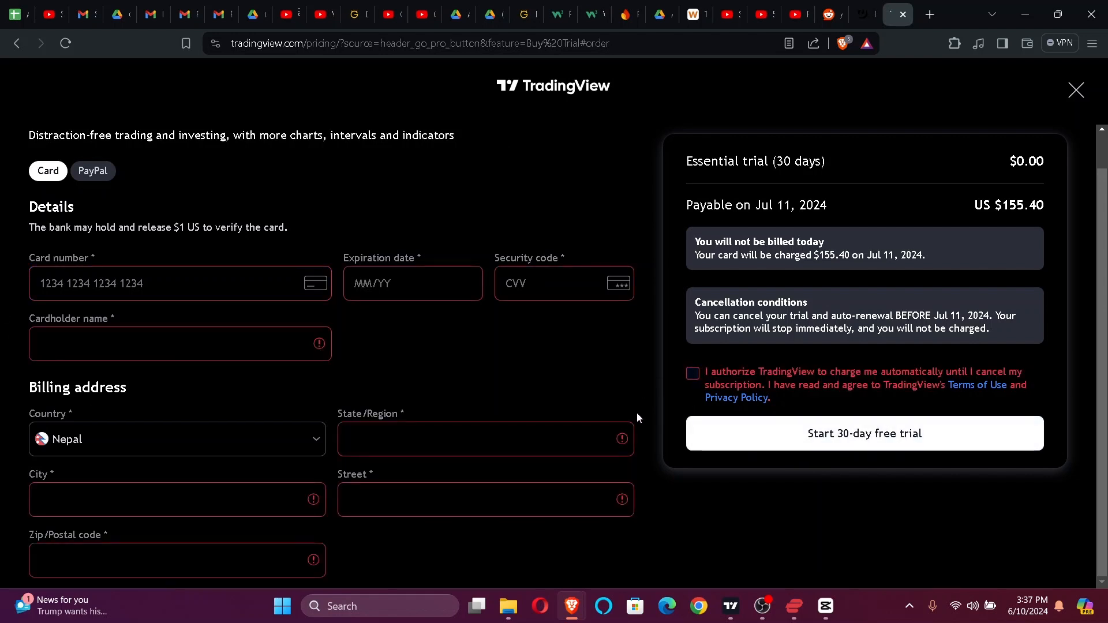